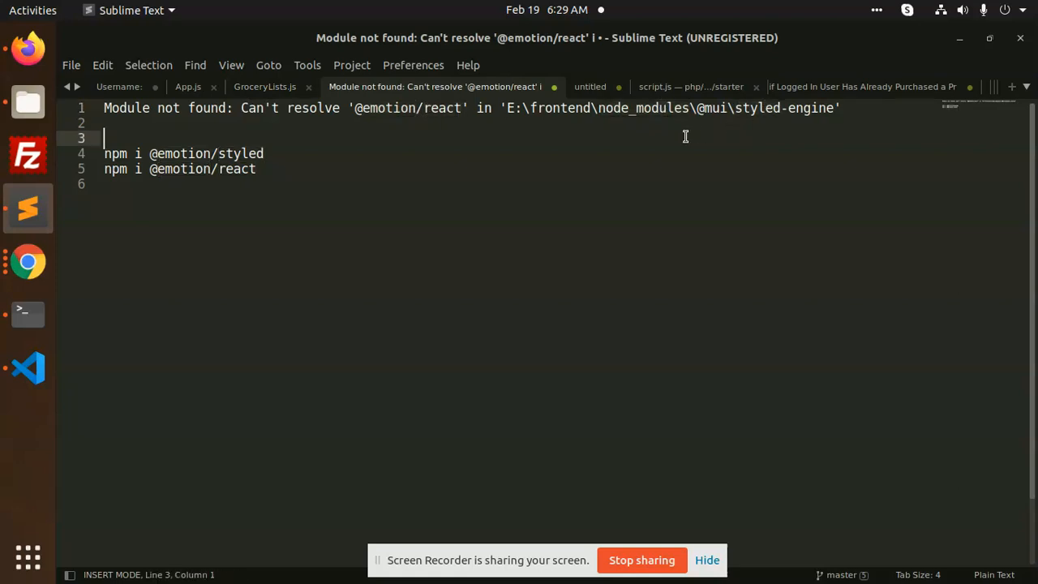
mouse_move(296, 145)
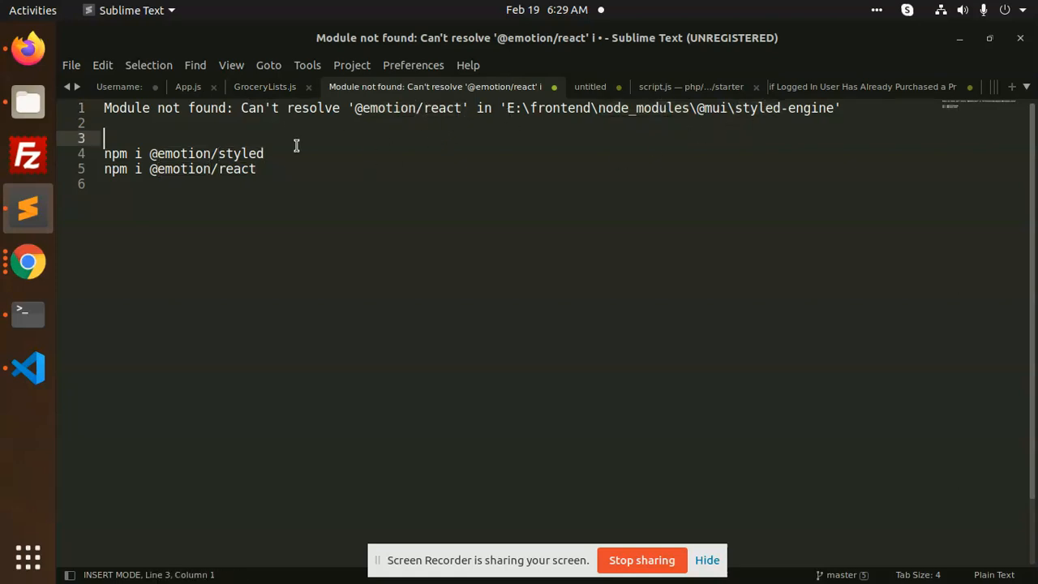
left_click_drag(150, 153, 264, 153)
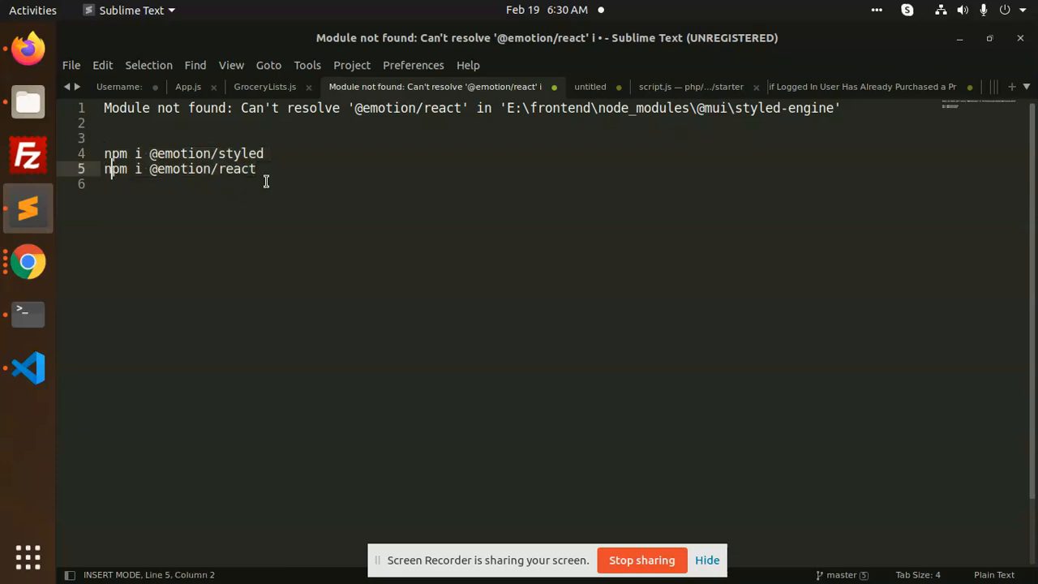
mouse_move(334, 236)
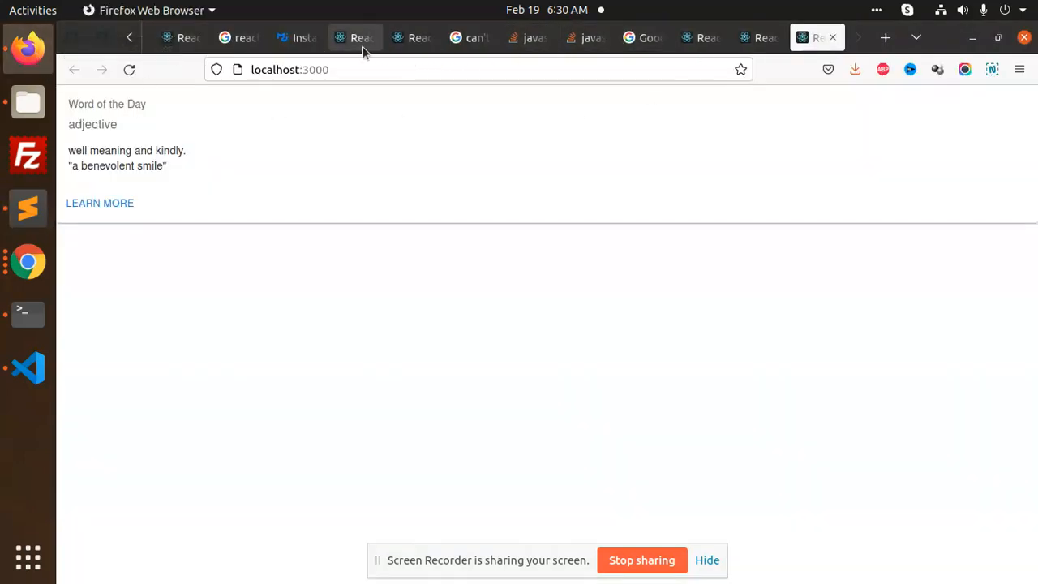
- View the MUI installation guide's npm install commands down to the SVG icons section
left_click(297, 37)
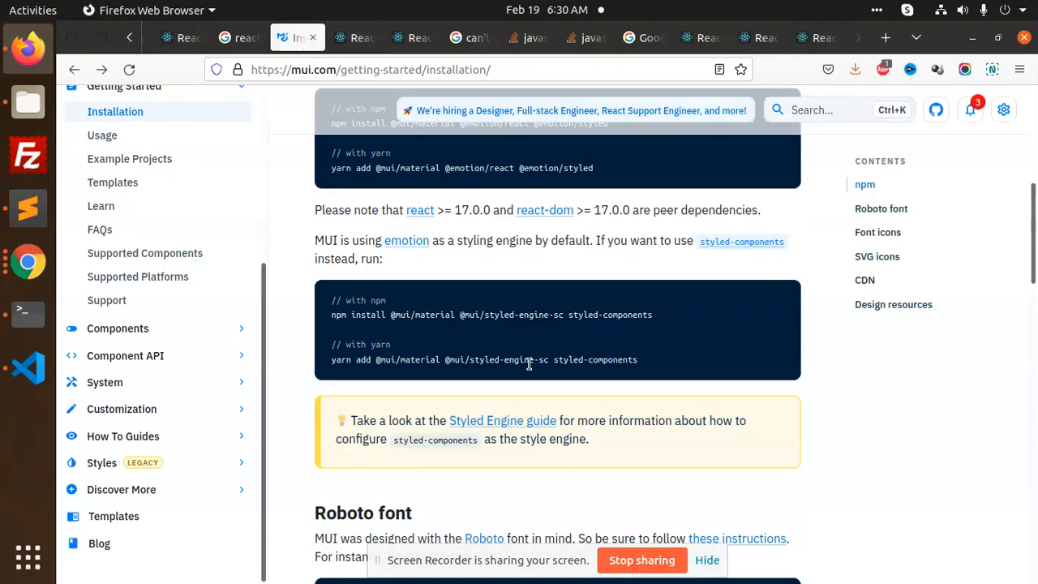
scroll("up", 3)
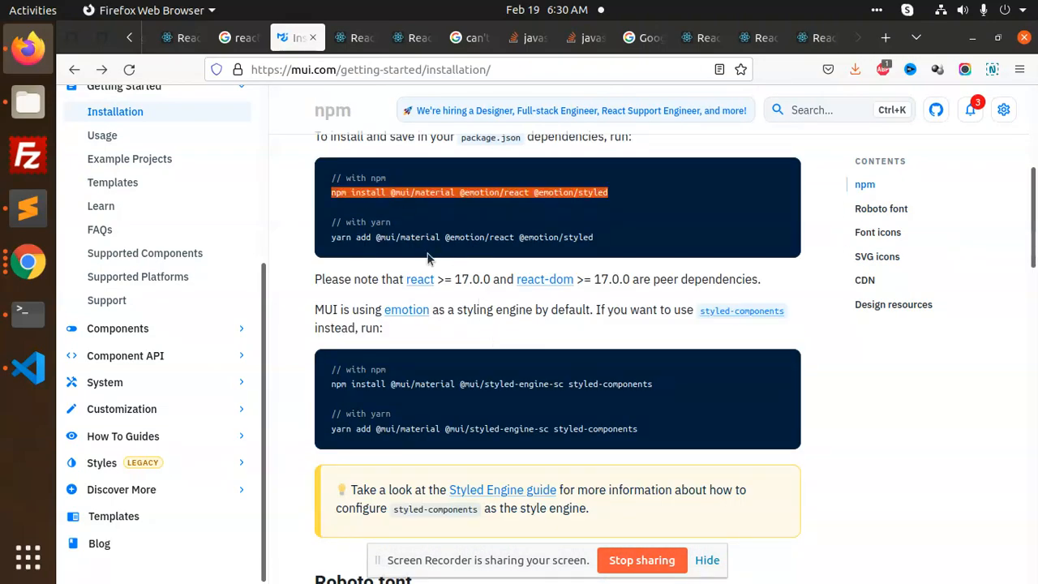
scroll("down", 3)
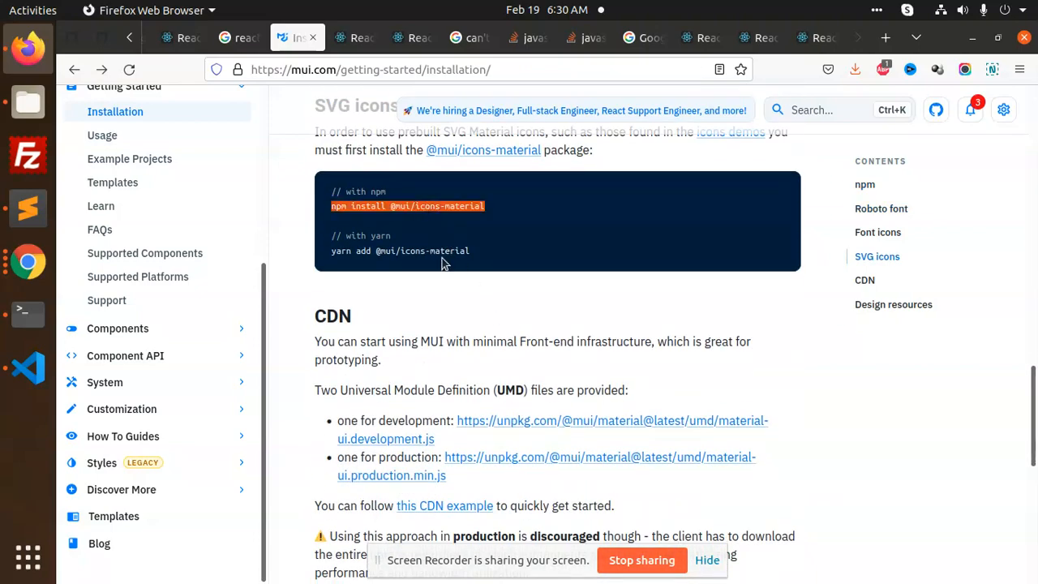
mouse_move(28, 278)
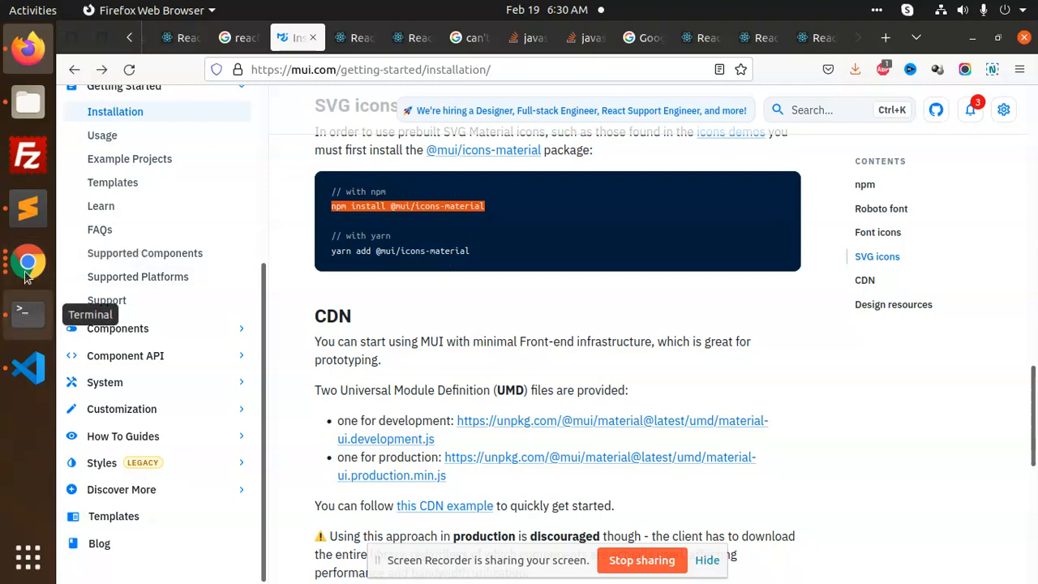
- Bring up the Terminal showing the dev server compiled with warnings
left_click(28, 314)
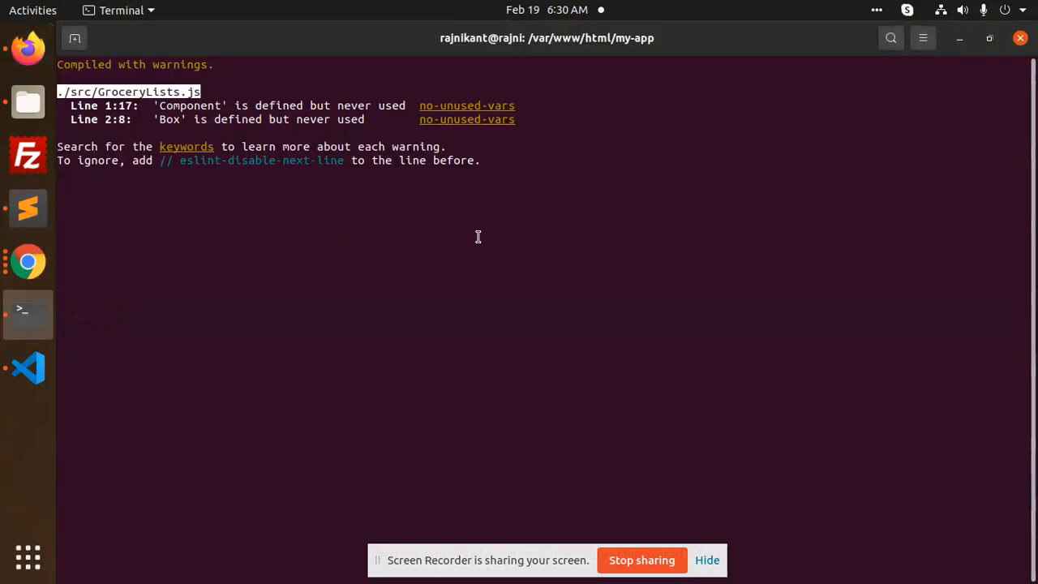
mouse_move(343, 274)
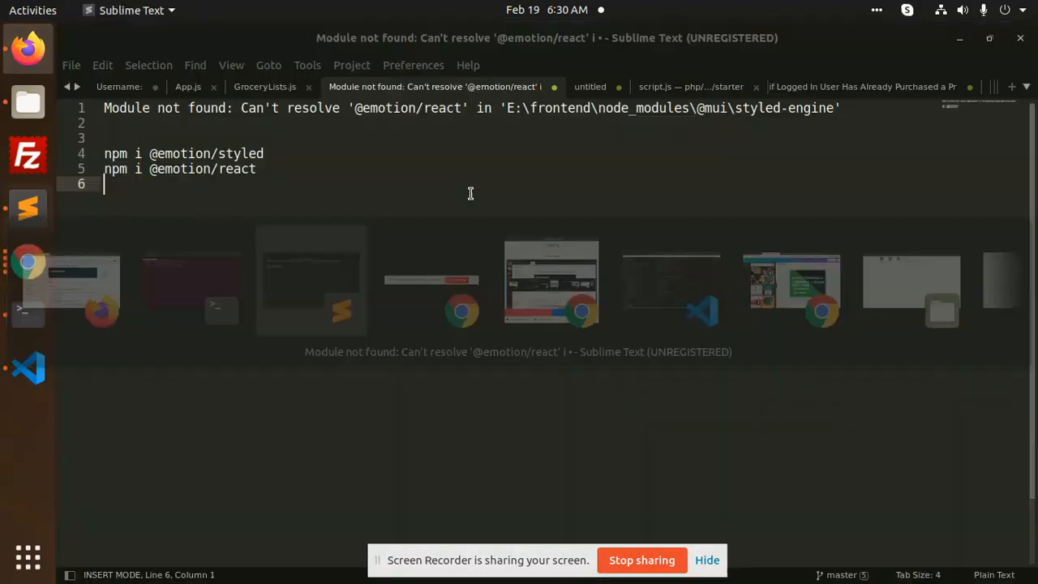
double_click(313, 108)
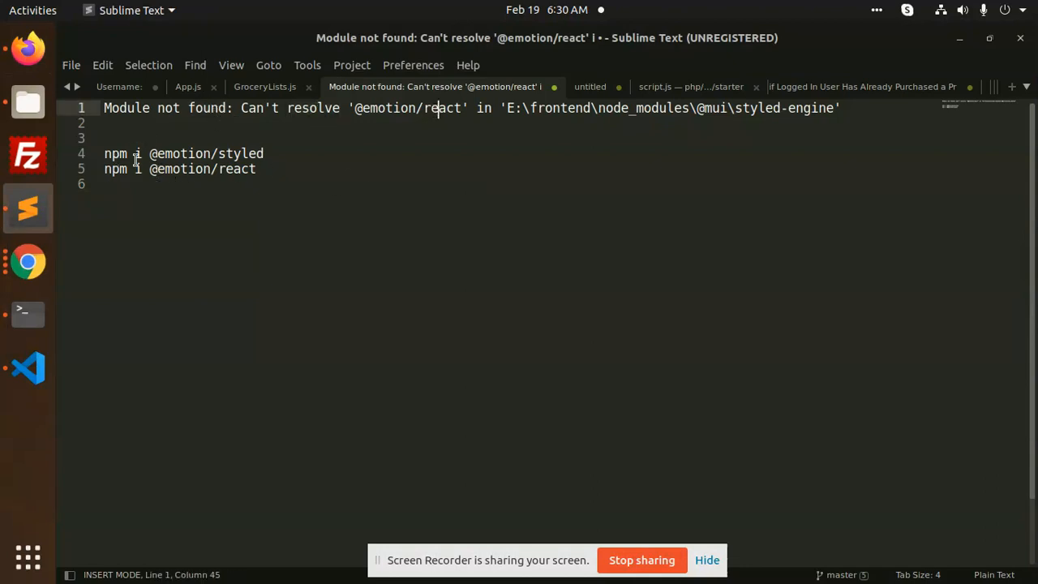
double_click(181, 153)
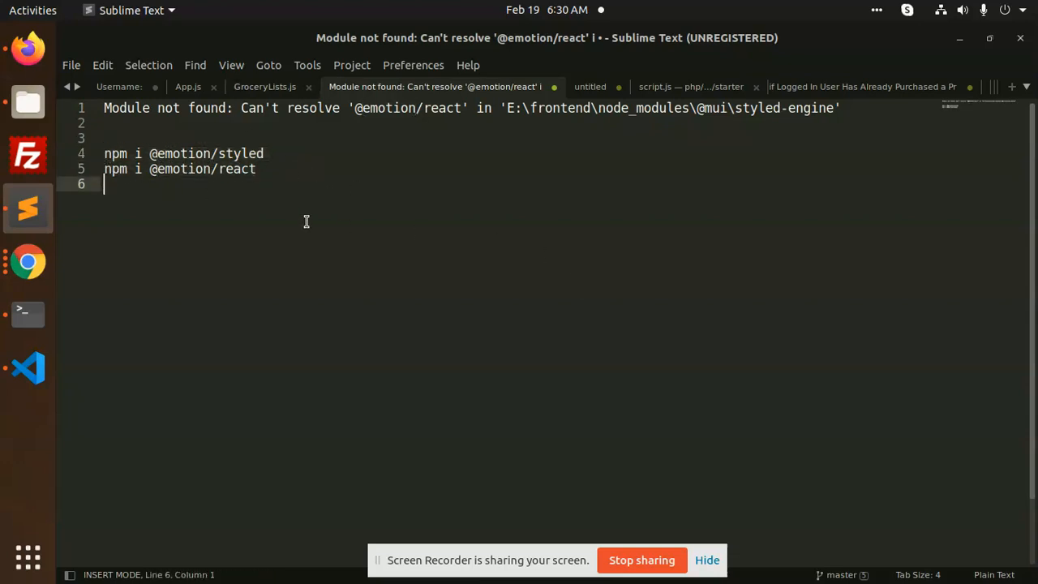
mouse_move(514, 294)
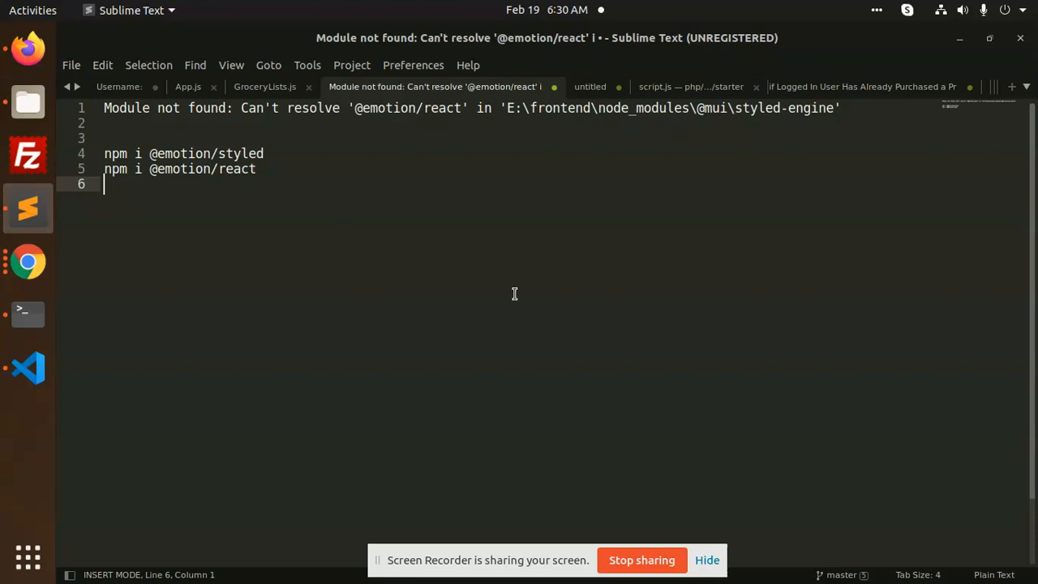
mouse_move(518, 290)
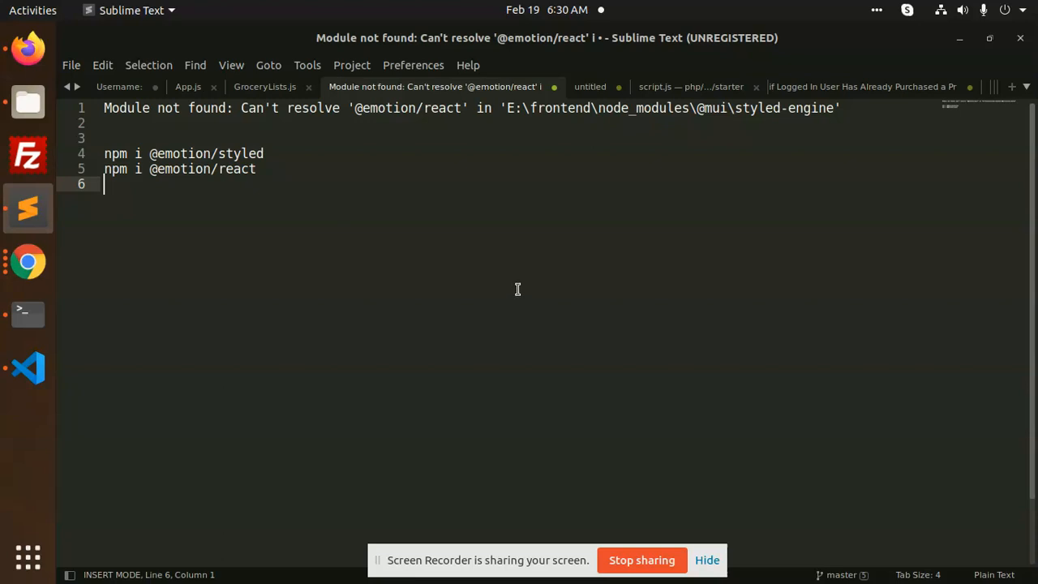
mouse_move(308, 221)
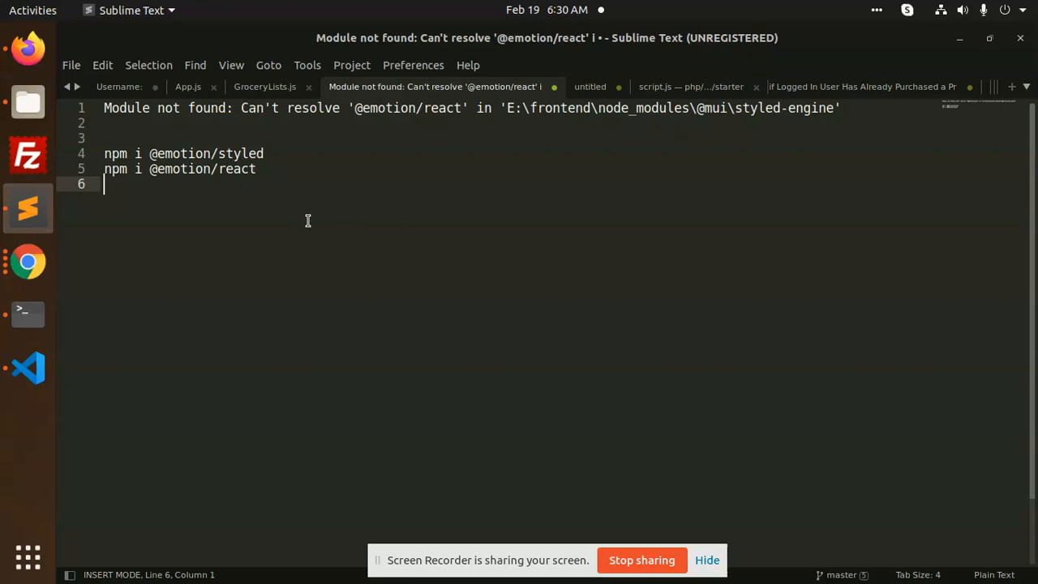